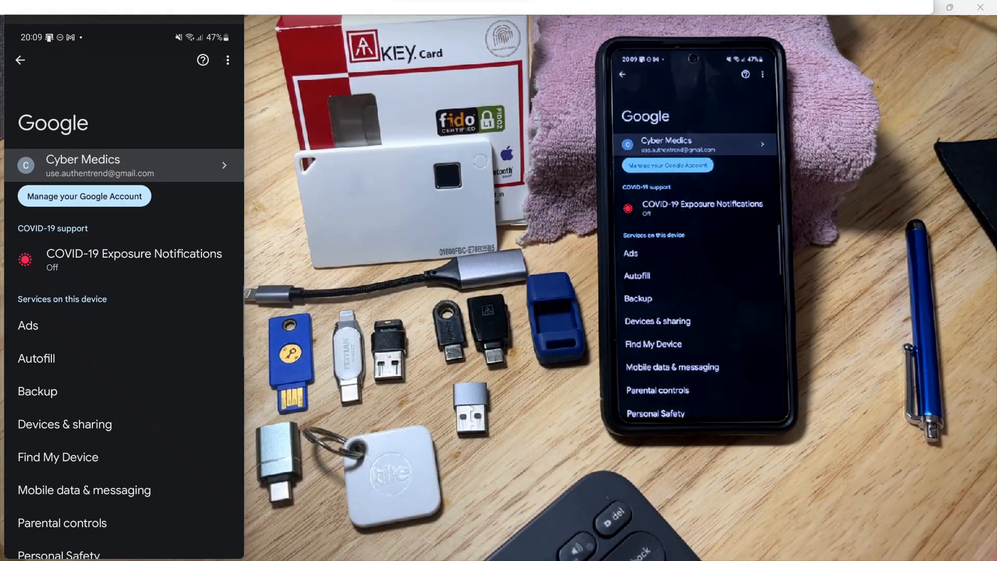
pyautogui.moveTo(874, 35)
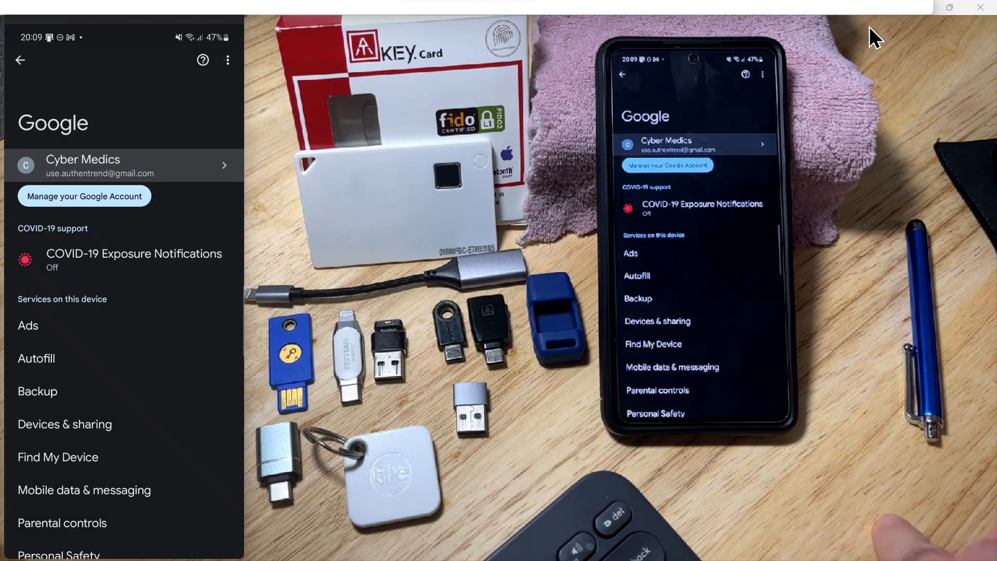
pyautogui.moveTo(117, 243)
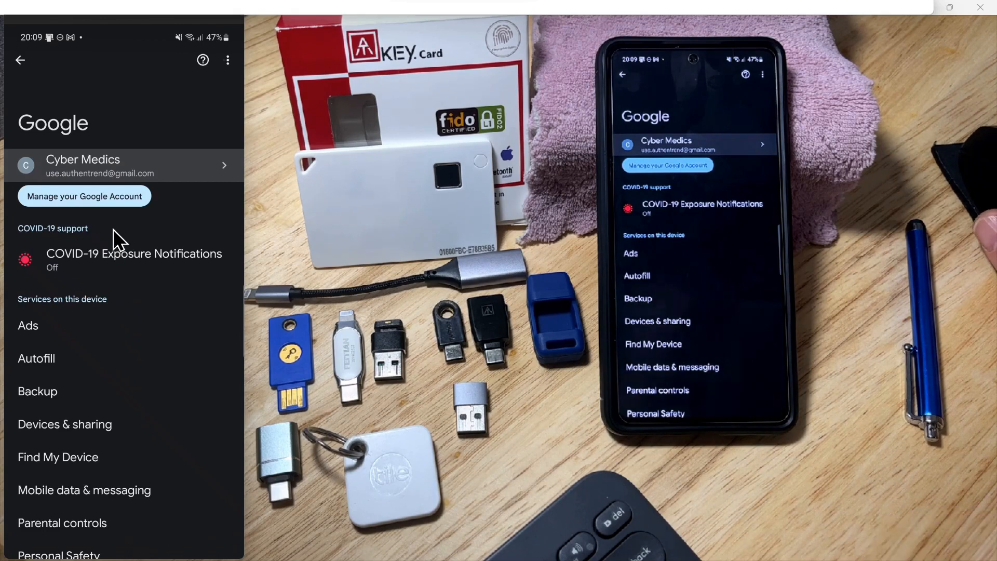
pyautogui.moveTo(99, 206)
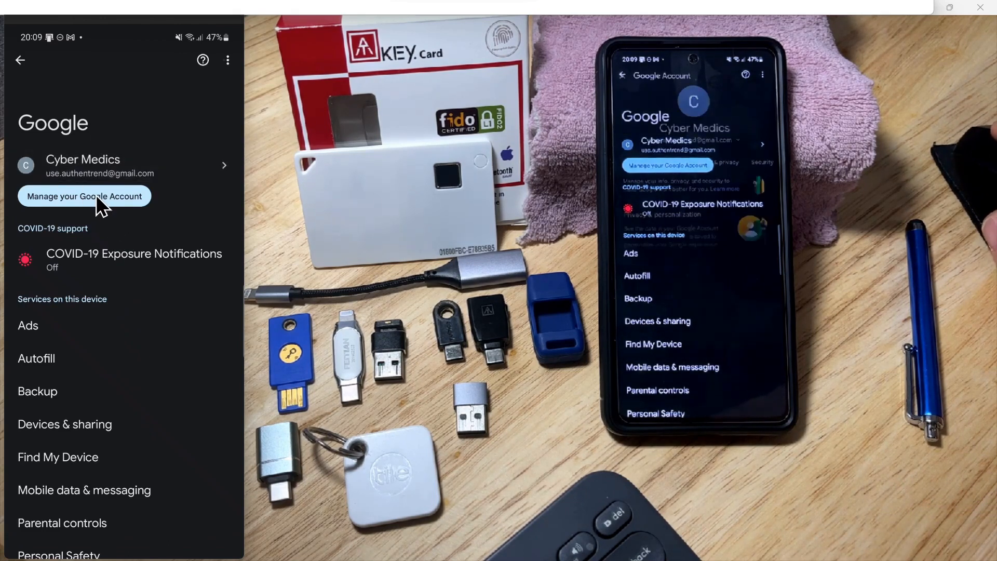
# - Reach the Security section's 'How you sign in to Google' area from Manage your Google Account
pyautogui.click(84, 196)
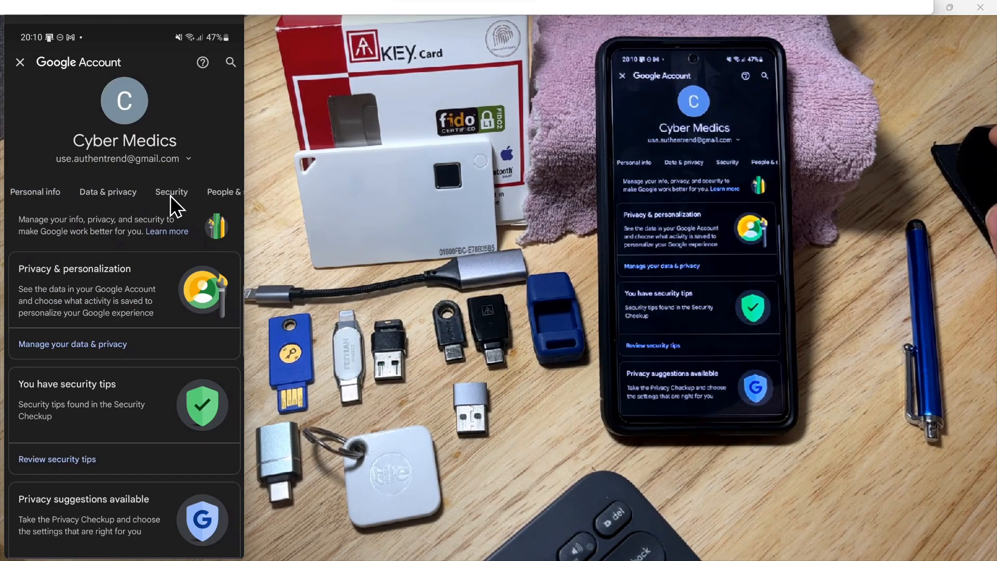
pyautogui.click(171, 191)
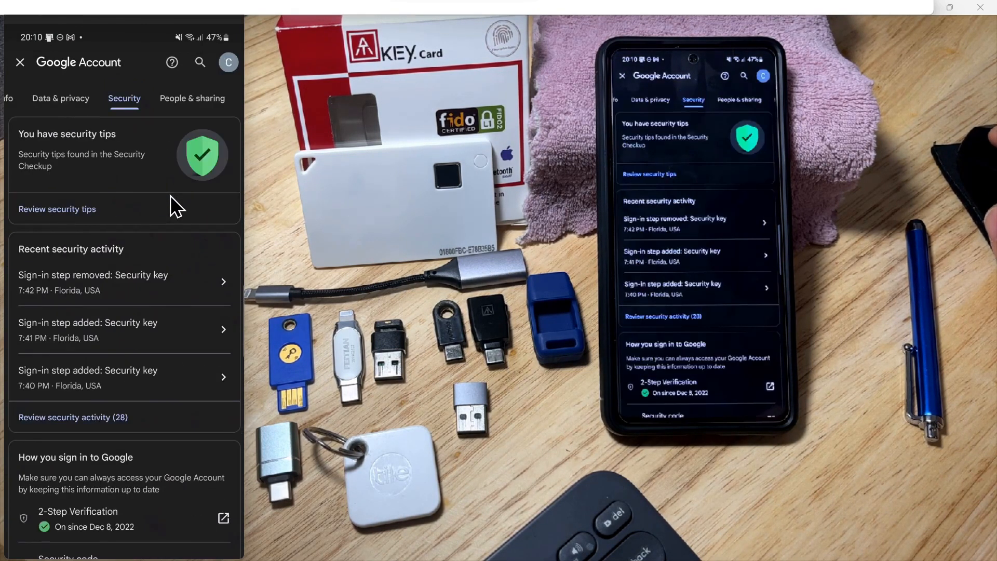
pyautogui.scroll(-3)
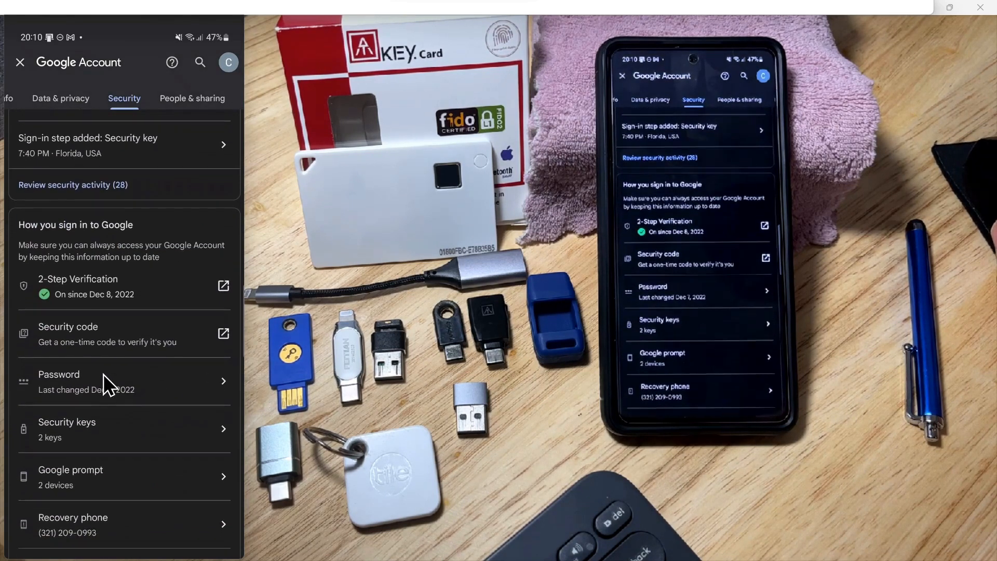
pyautogui.moveTo(102, 426)
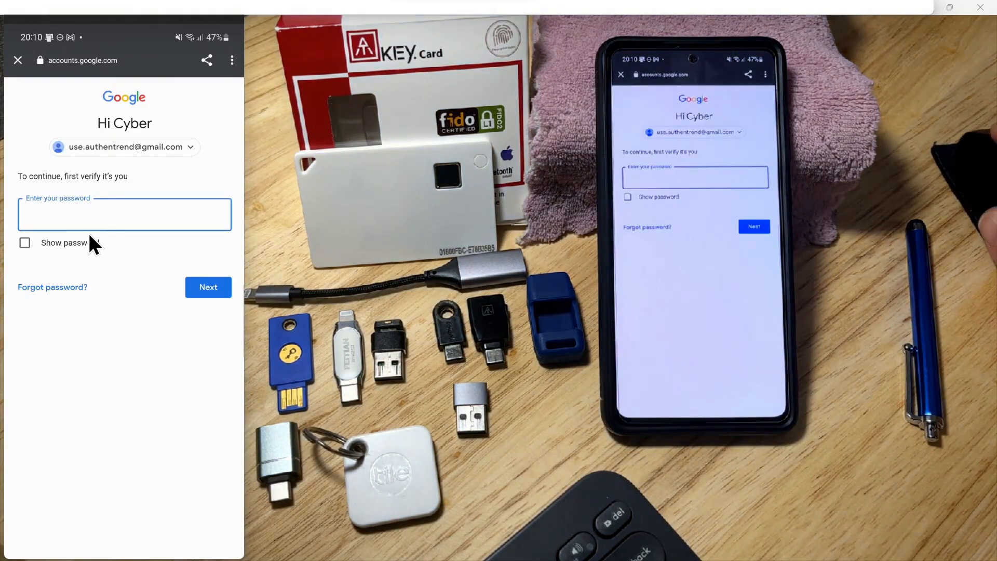
# - Enter the account password and continue to the Security keys page listing Feitian and Blue
pyautogui.click(123, 214)
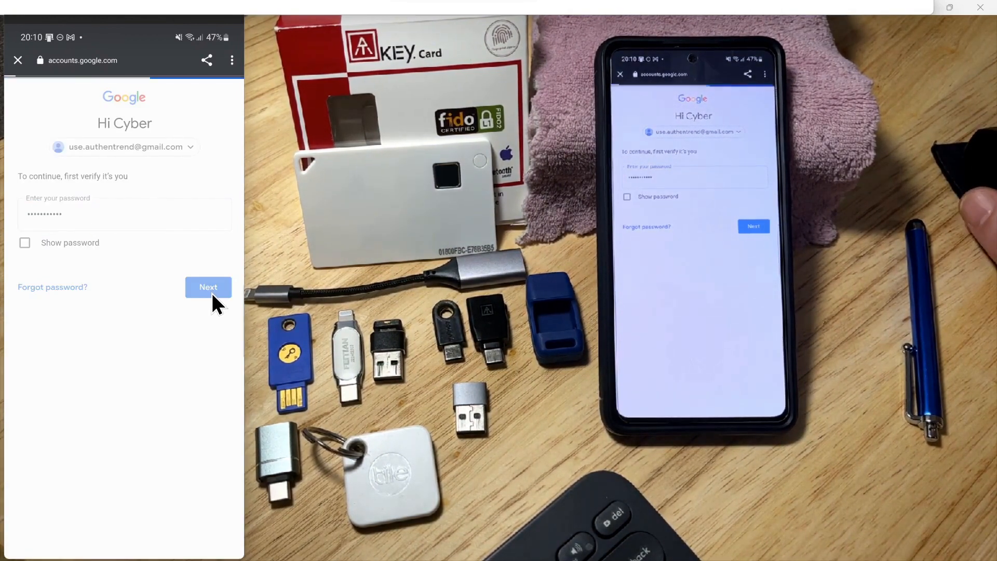
pyautogui.click(207, 287)
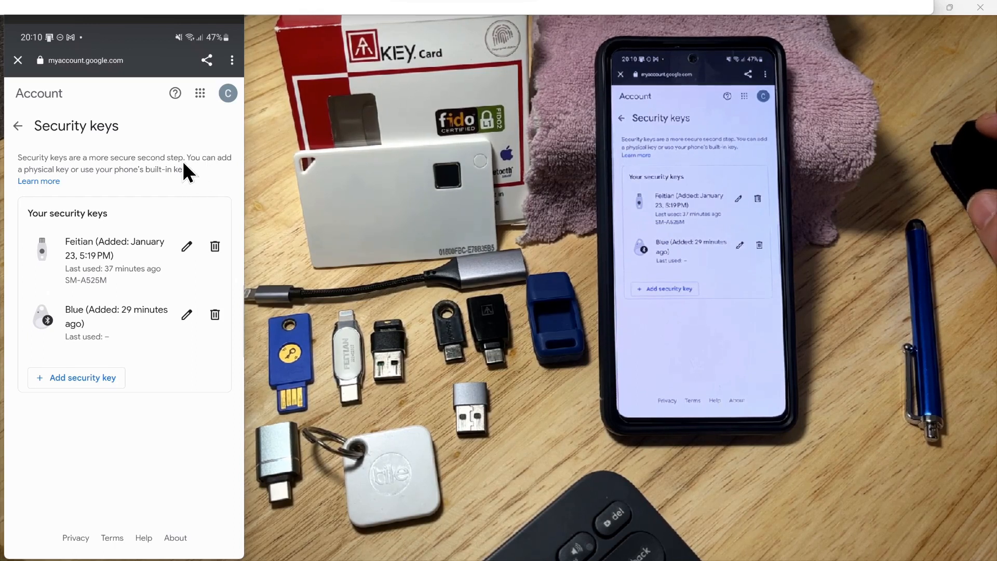
pyautogui.moveTo(105, 366)
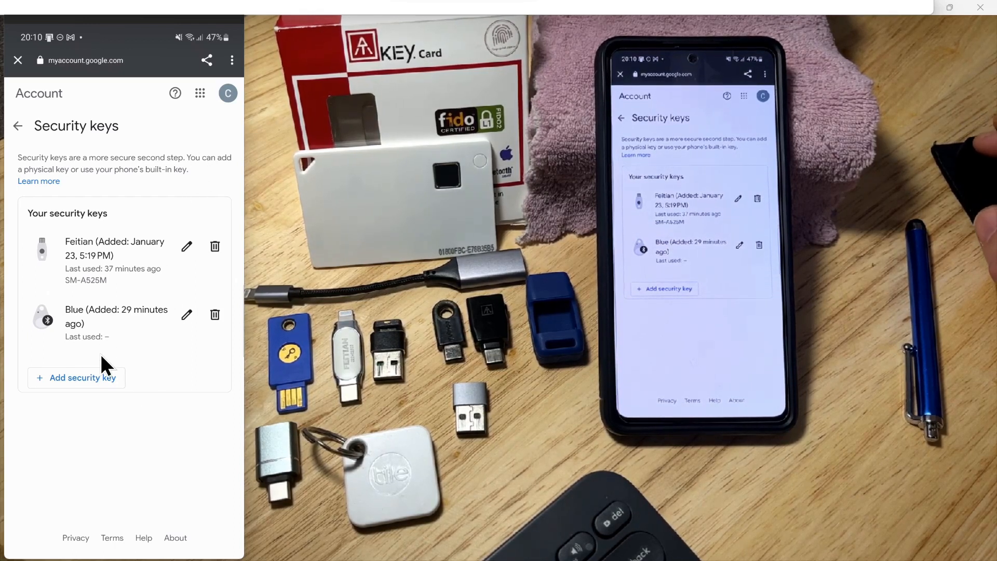
pyautogui.moveTo(118, 348)
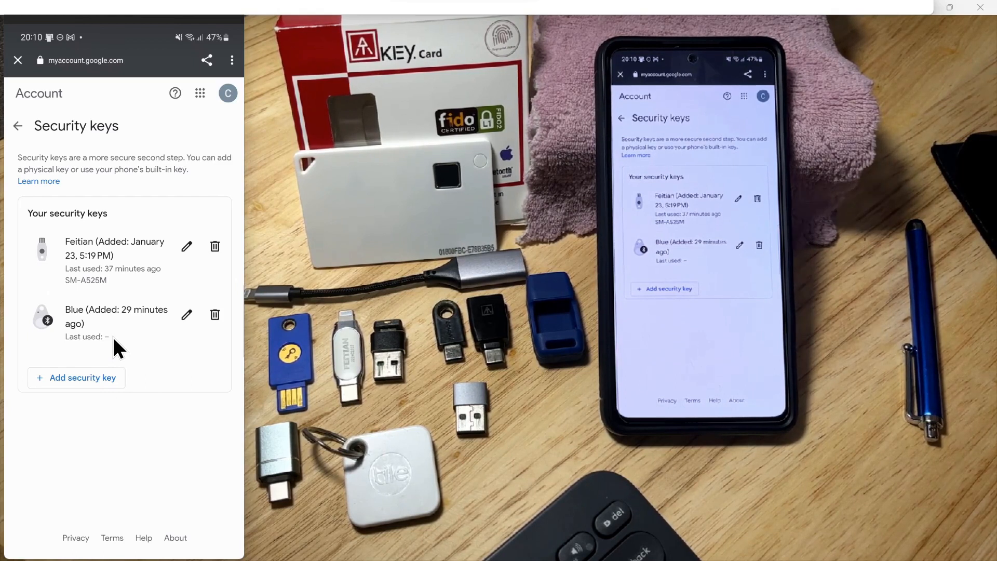
pyautogui.moveTo(117, 288)
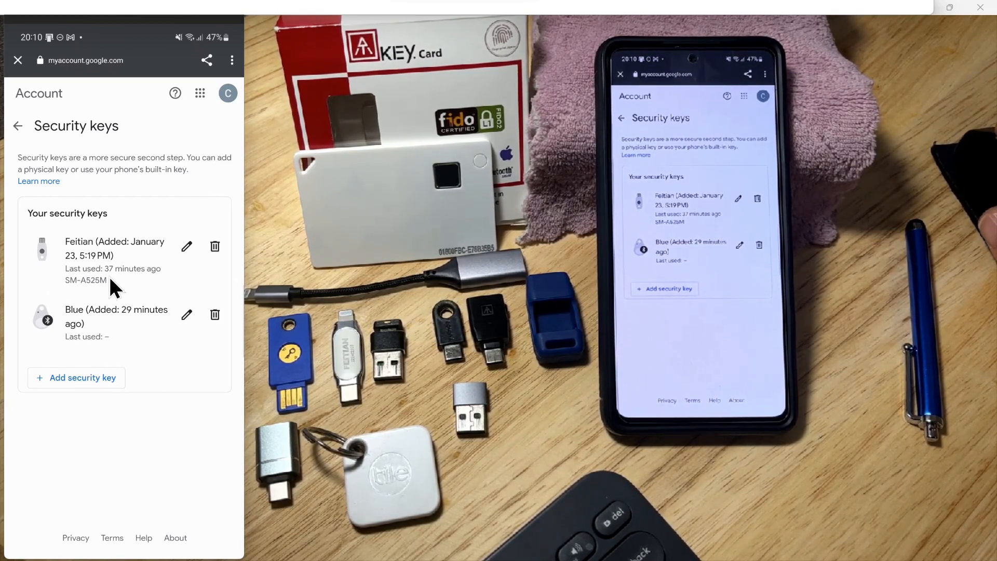
pyautogui.moveTo(119, 372)
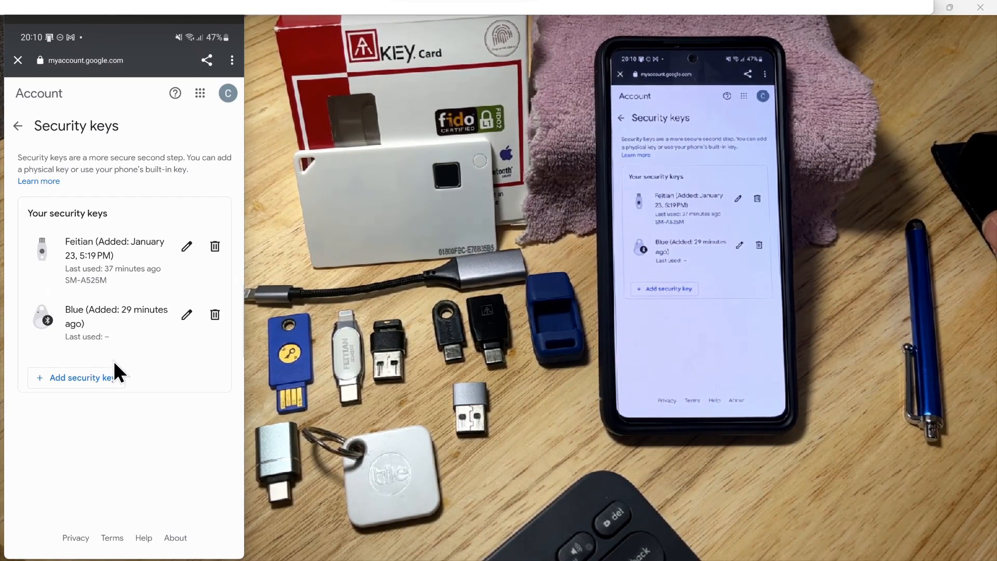
pyautogui.moveTo(271, 218)
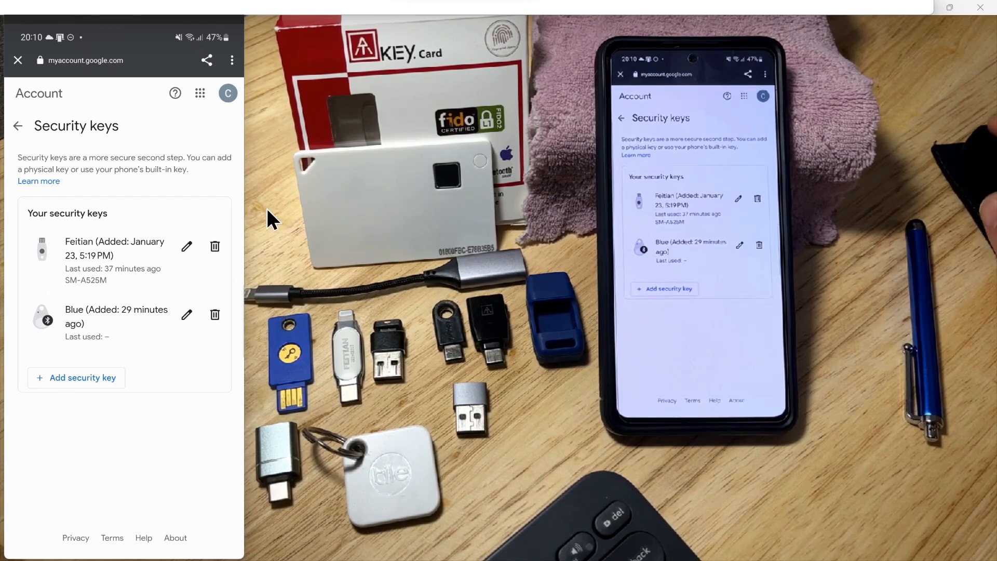
pyautogui.moveTo(70, 390)
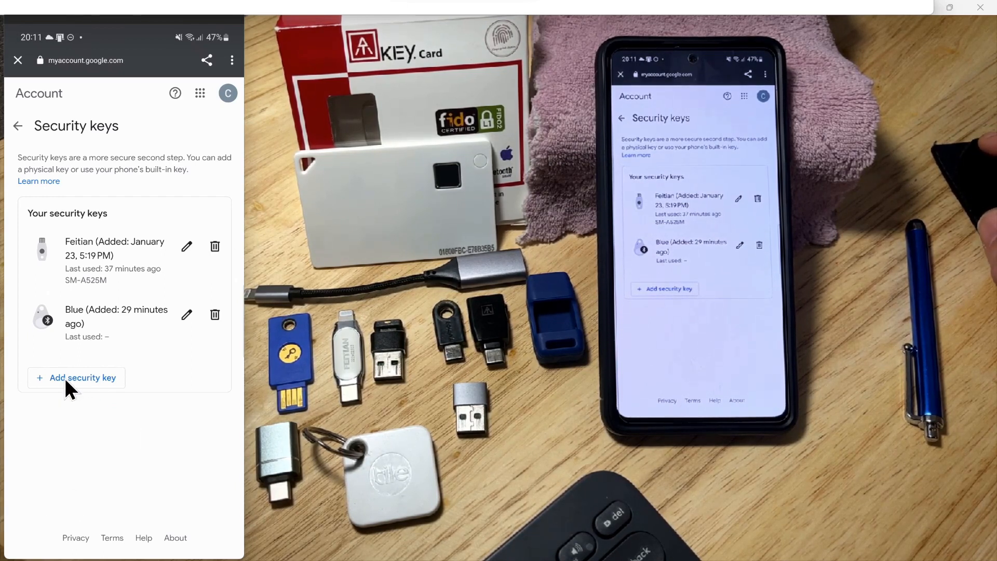
# - Add a security key and choose the Physical USB or NFC option
pyautogui.click(81, 377)
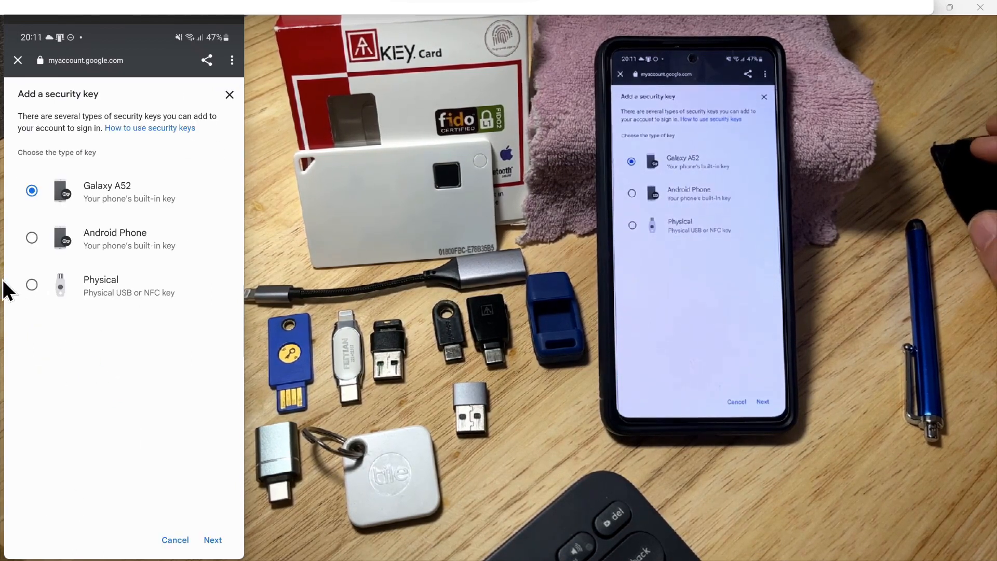
pyautogui.click(32, 285)
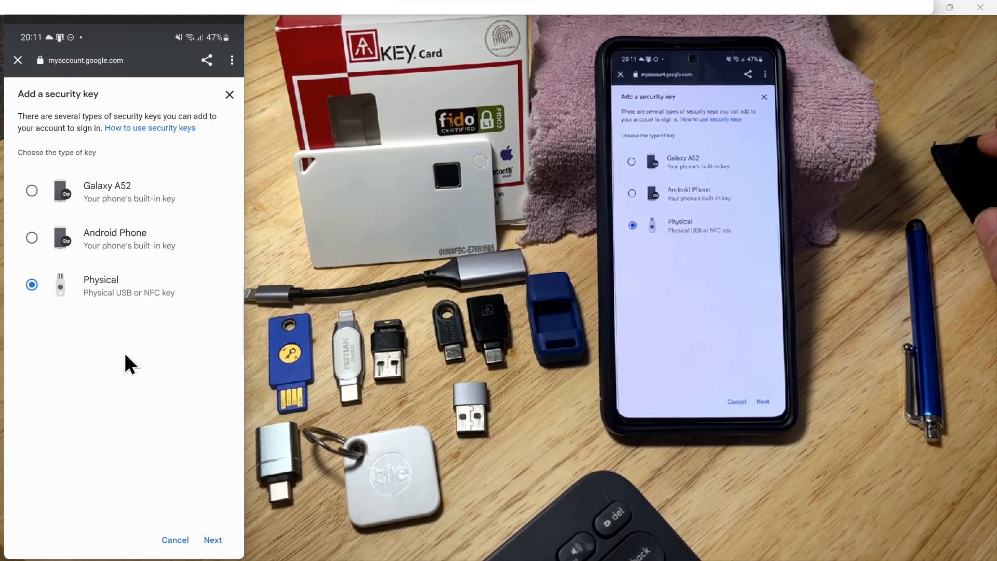
pyautogui.click(212, 539)
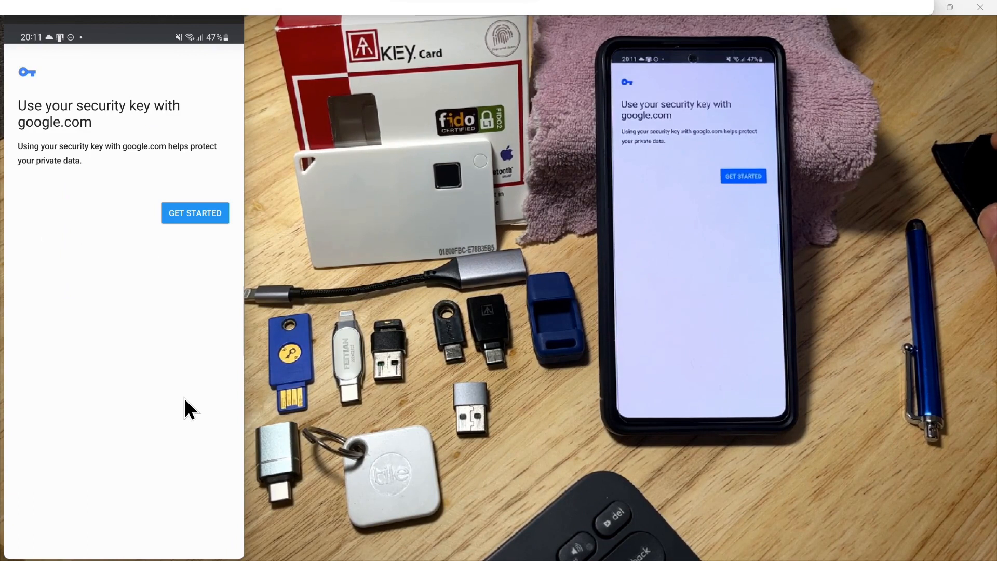
pyautogui.moveTo(221, 194)
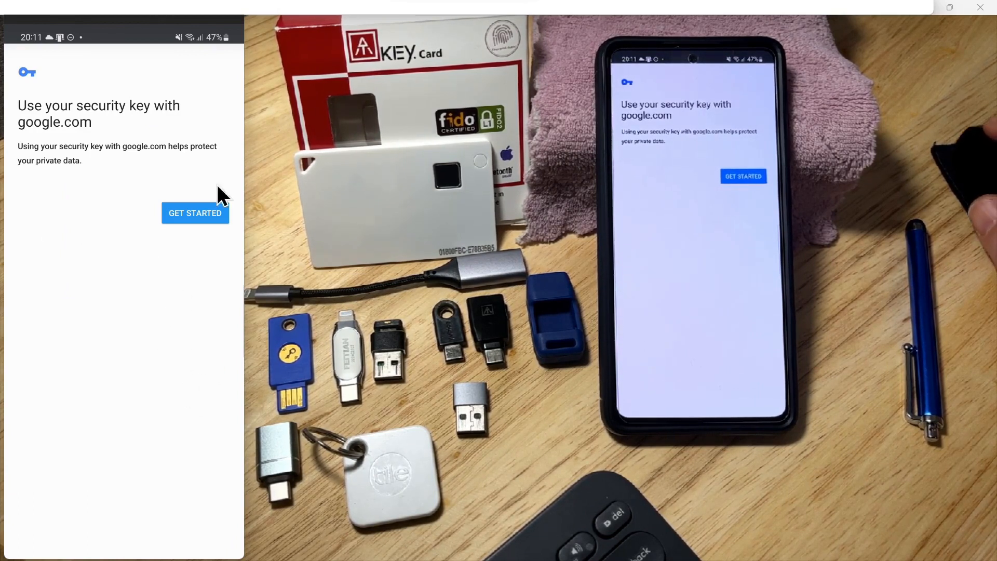
# - Get started and select NFC as the connection method for the new key
pyautogui.click(195, 212)
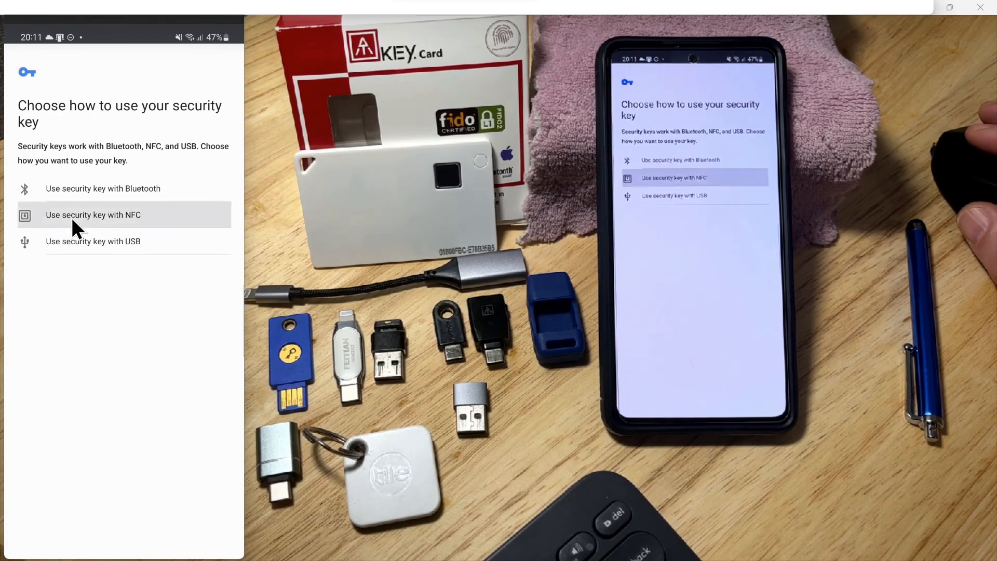
pyautogui.click(92, 214)
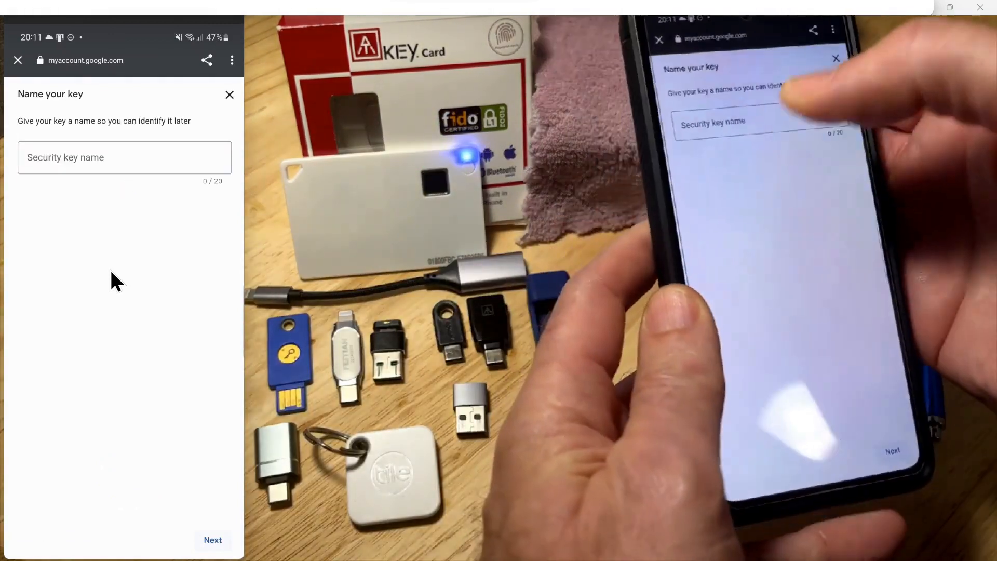
# - Name the new security key 'ATKey.Card'
pyautogui.write('ATKey.Card')
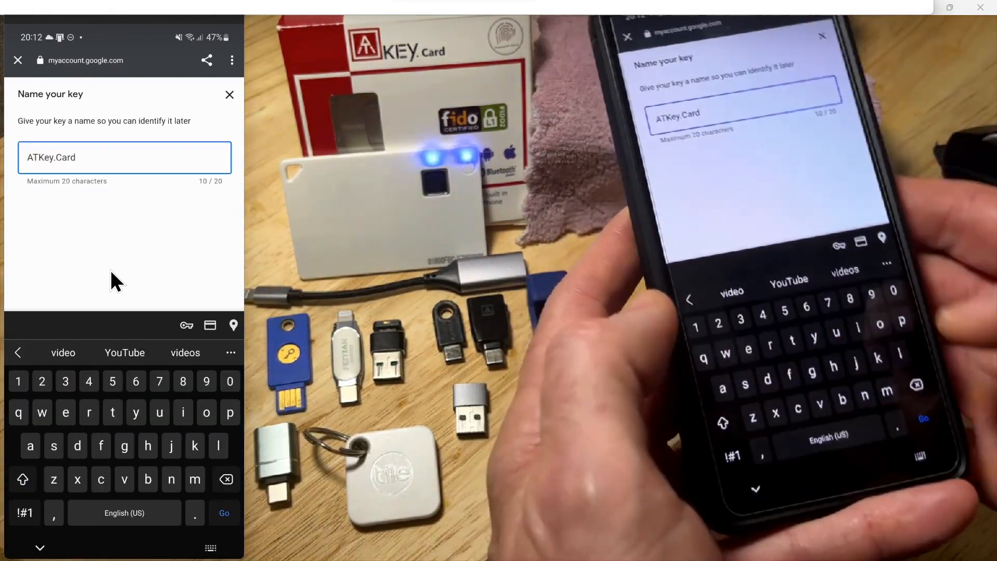